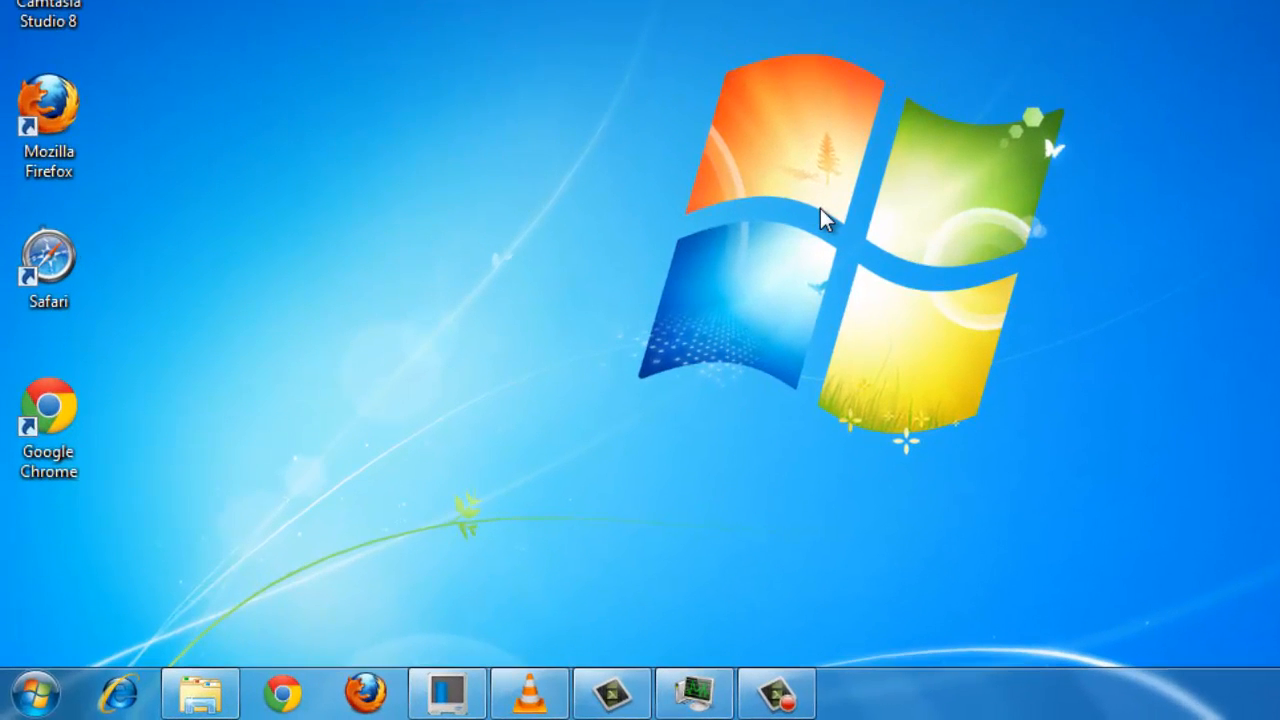
Open Windows Explorer from the taskbar at the Computer drive listing.
click(37, 699)
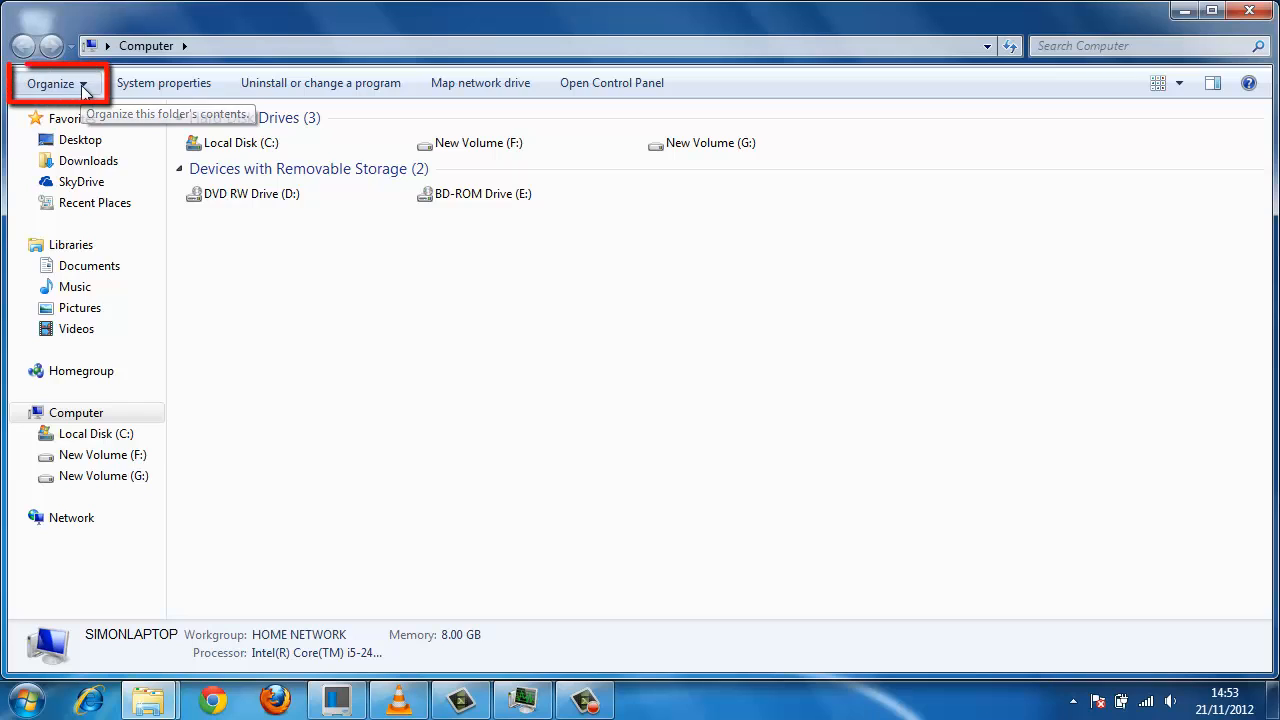
Enable the menu bar through Organize > Layout > Menu bar.
click(50, 83)
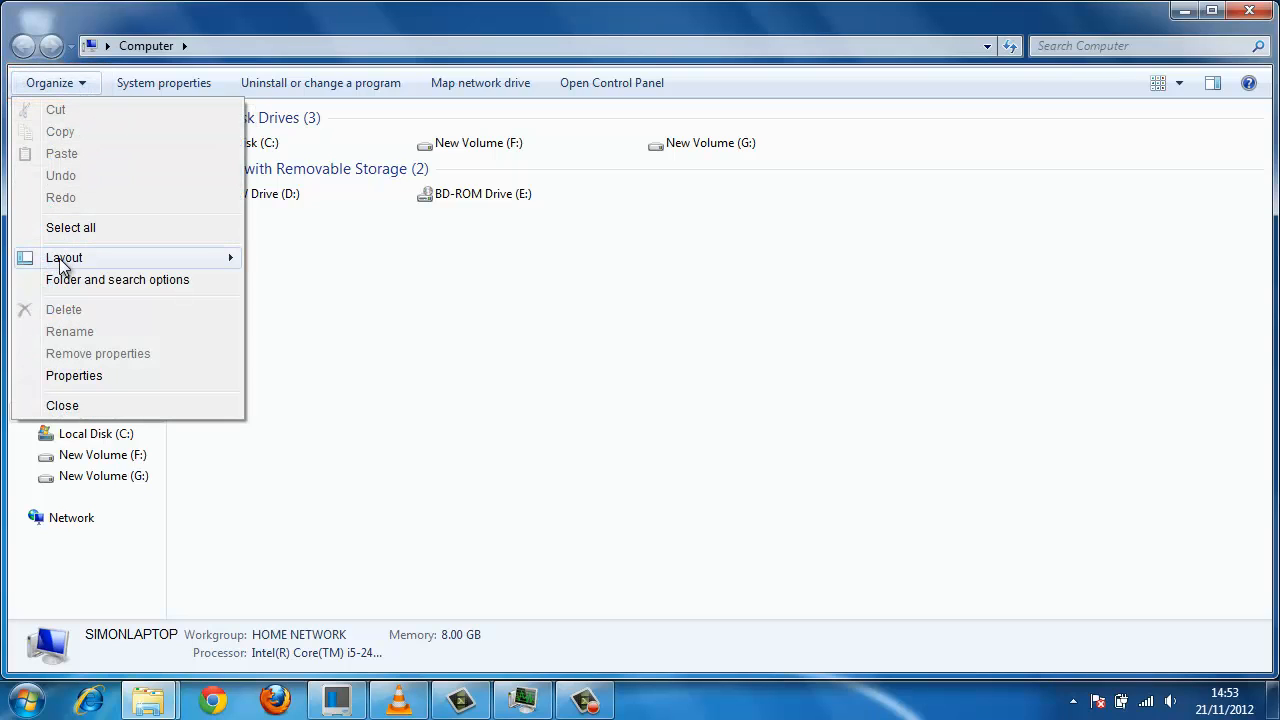
click(64, 257)
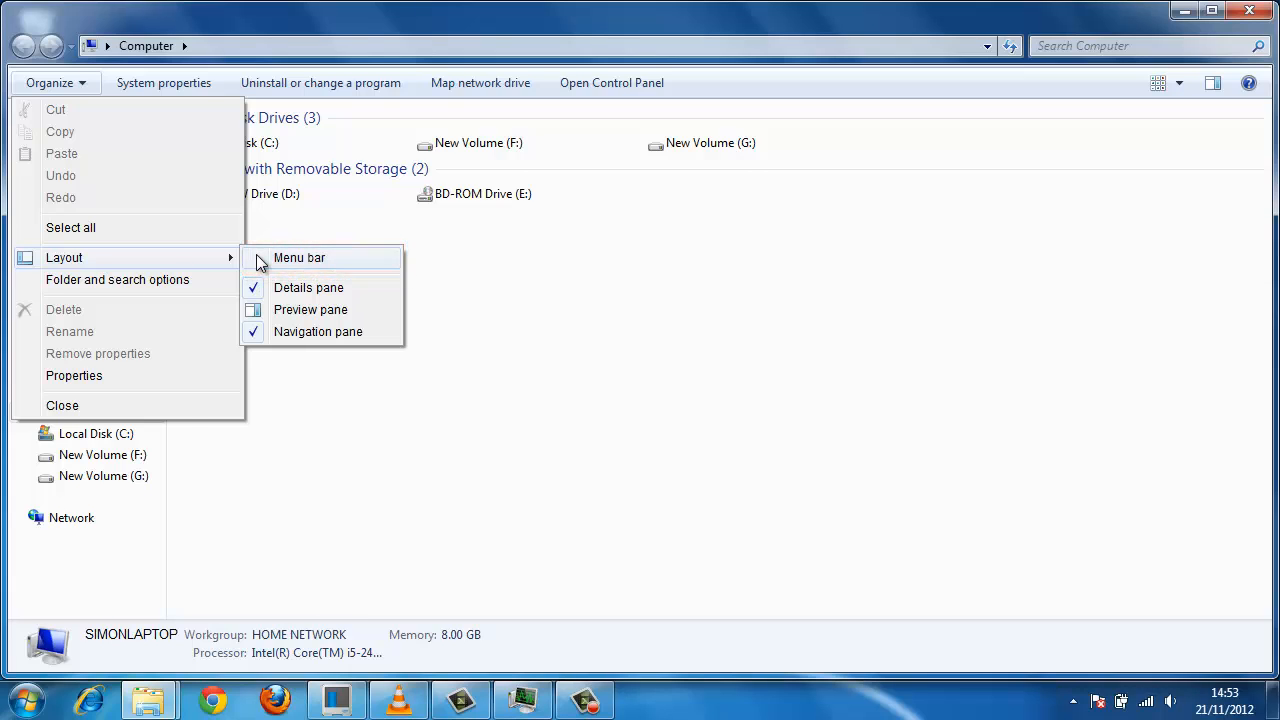
click(298, 257)
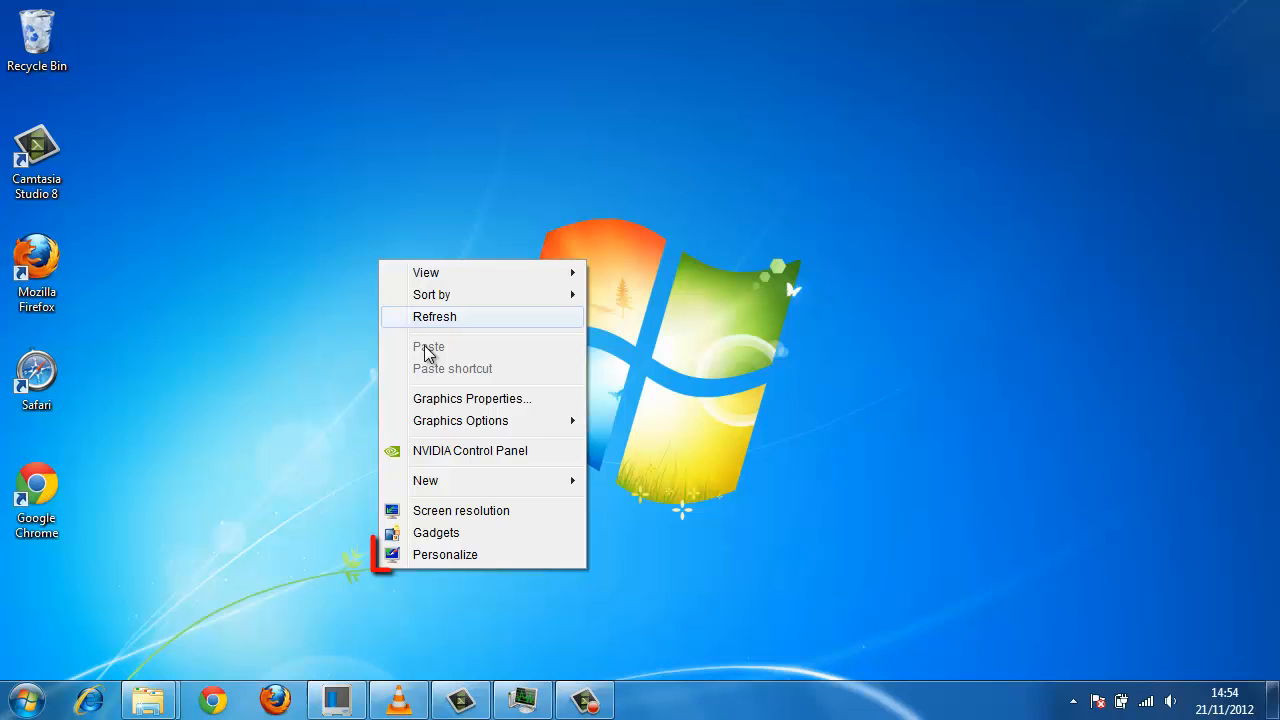
mouse_move(508, 562)
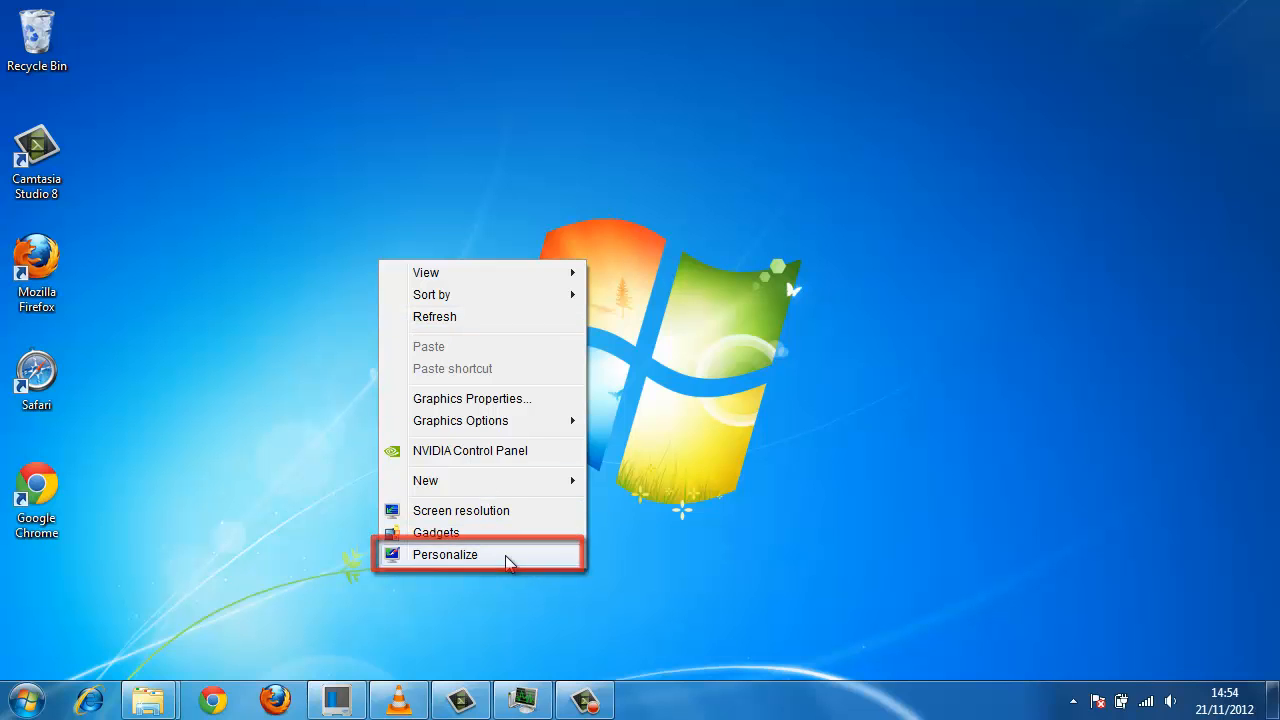
Choose Personalize from the desktop's right-click menu.
click(445, 554)
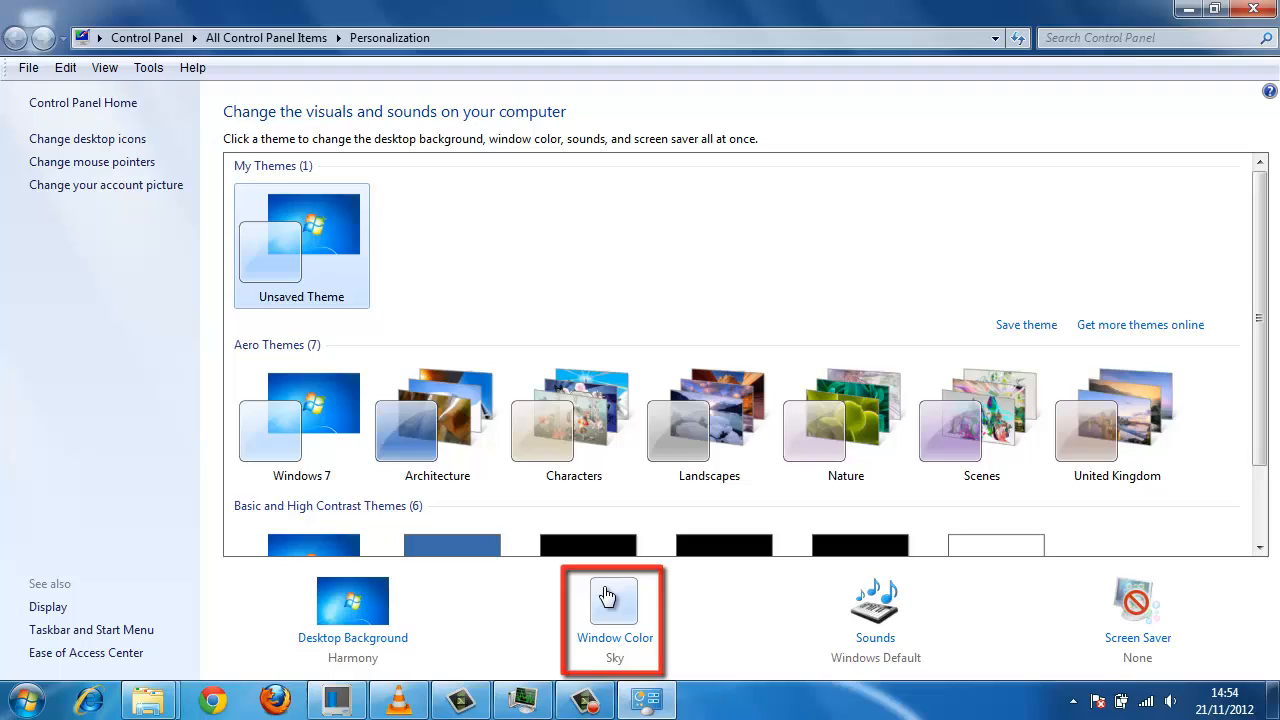
Open Window Color, then its Advanced appearance settings dialog.
click(613, 600)
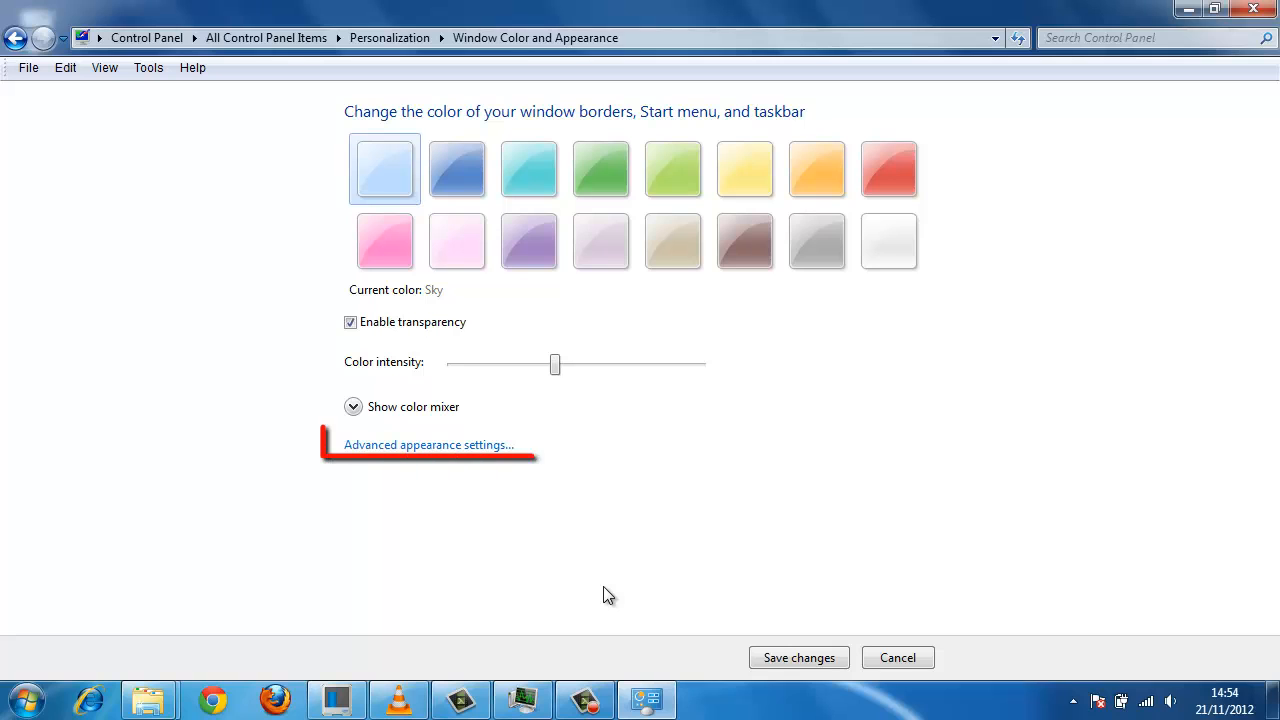
click(427, 444)
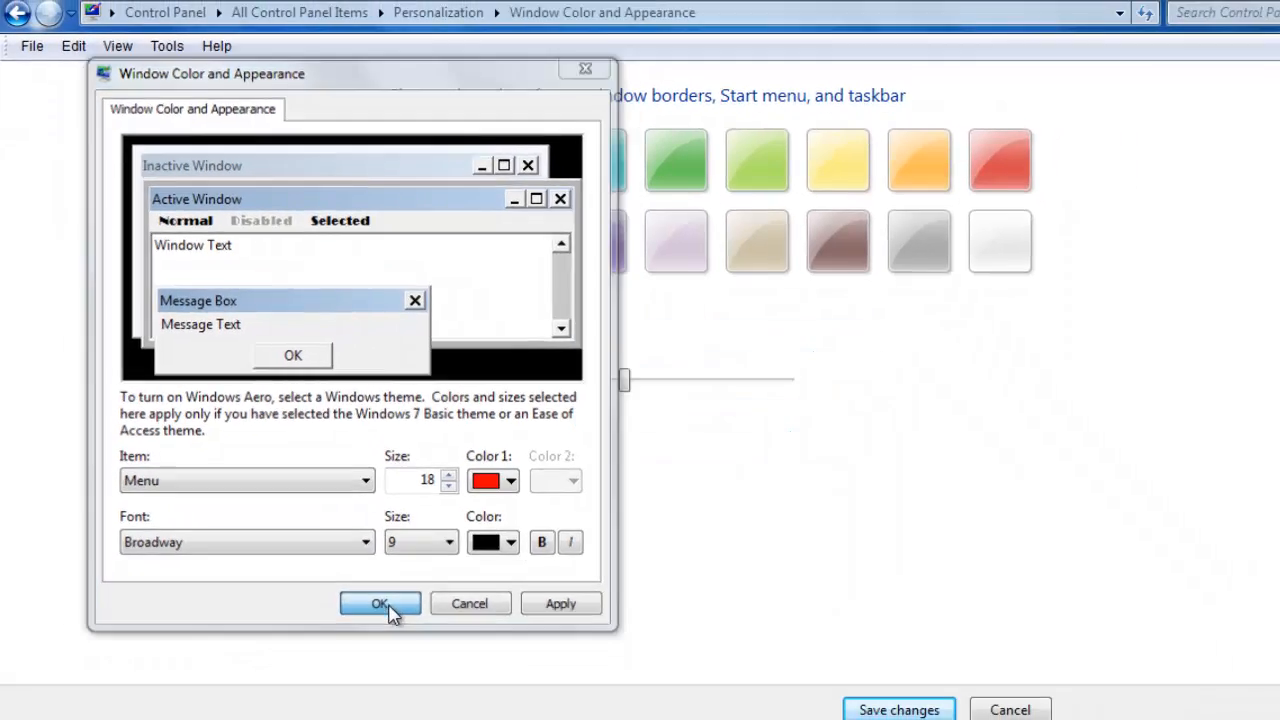
Confirm the red Menu colour and Broadway font with OK.
click(378, 603)
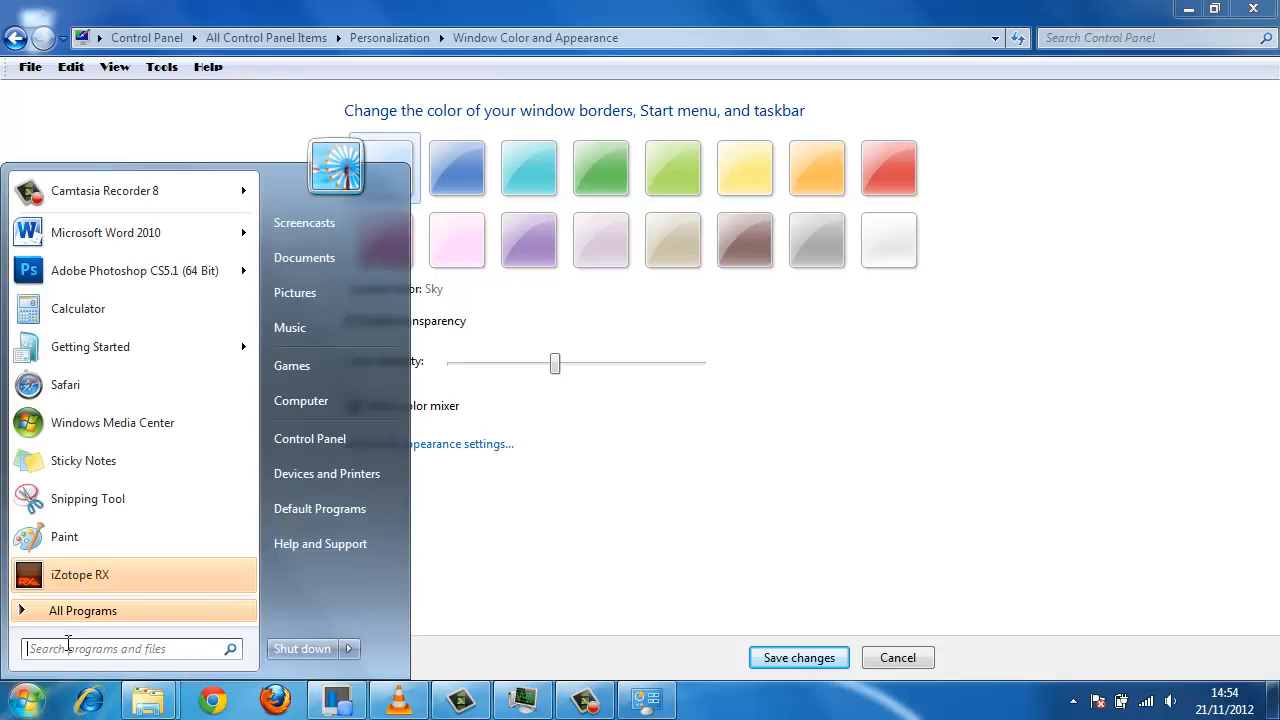